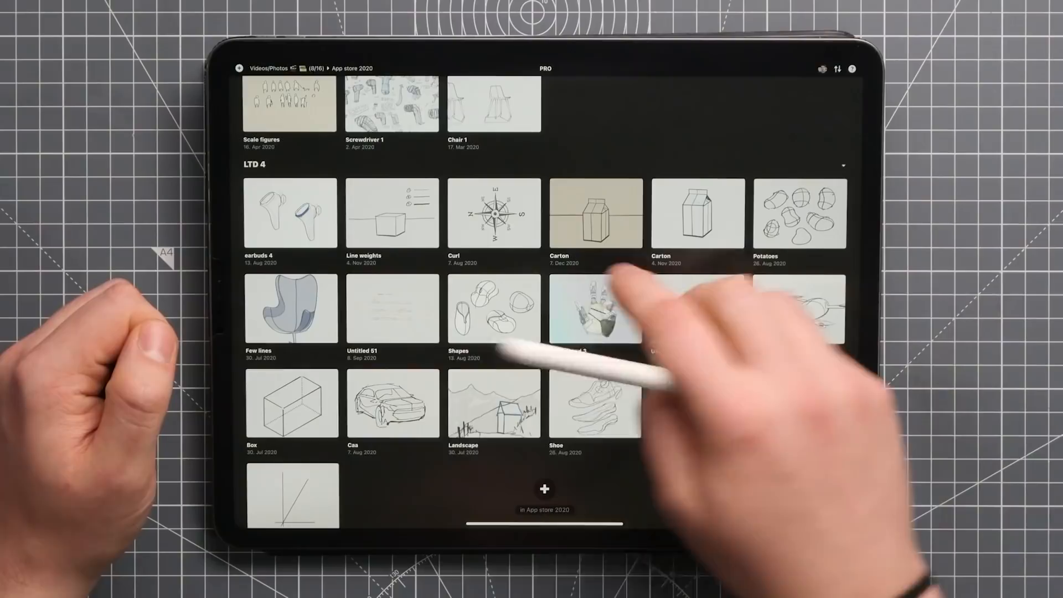
# - Open the Carton drawing from the LTD 4 gallery section
pyautogui.click(589, 216)
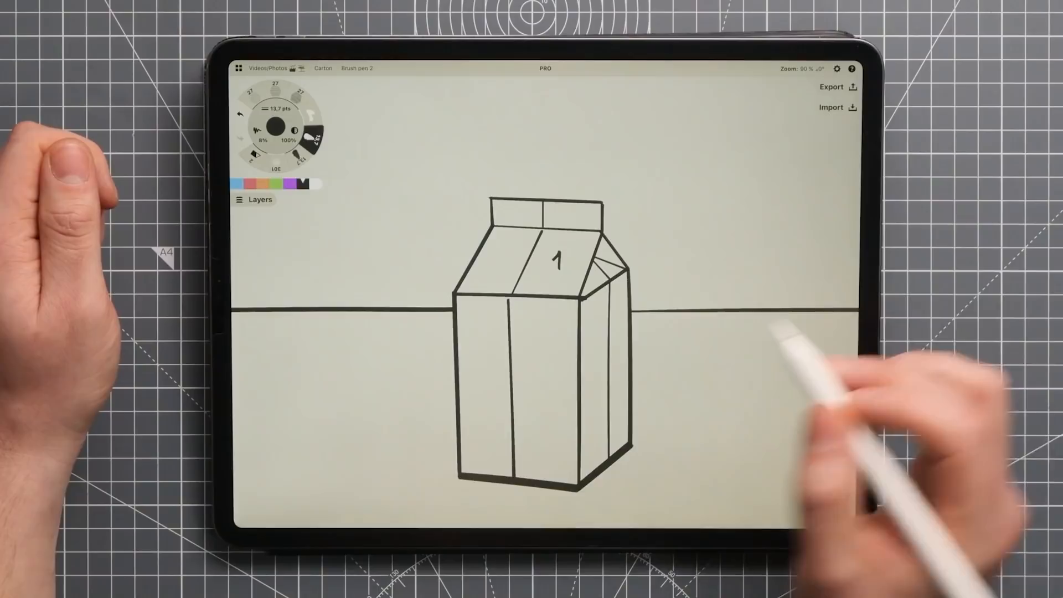
# - Number the carton's top roof face as the first shading plane
pyautogui.write('2')
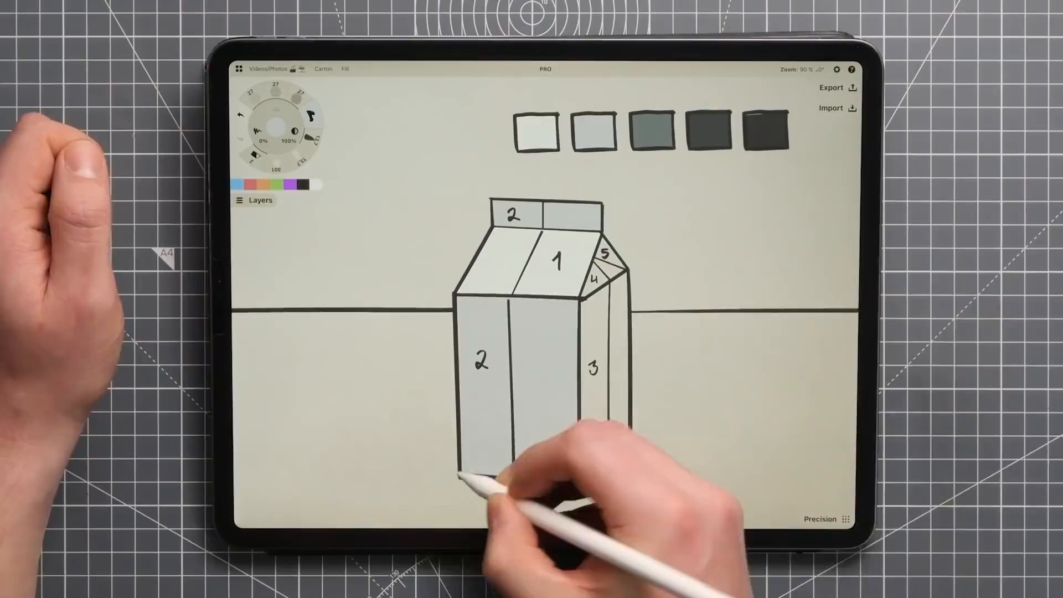
# - Number the remaining faces 2–5 and fill them with light-to-dark grey values
pyautogui.click(253, 199)
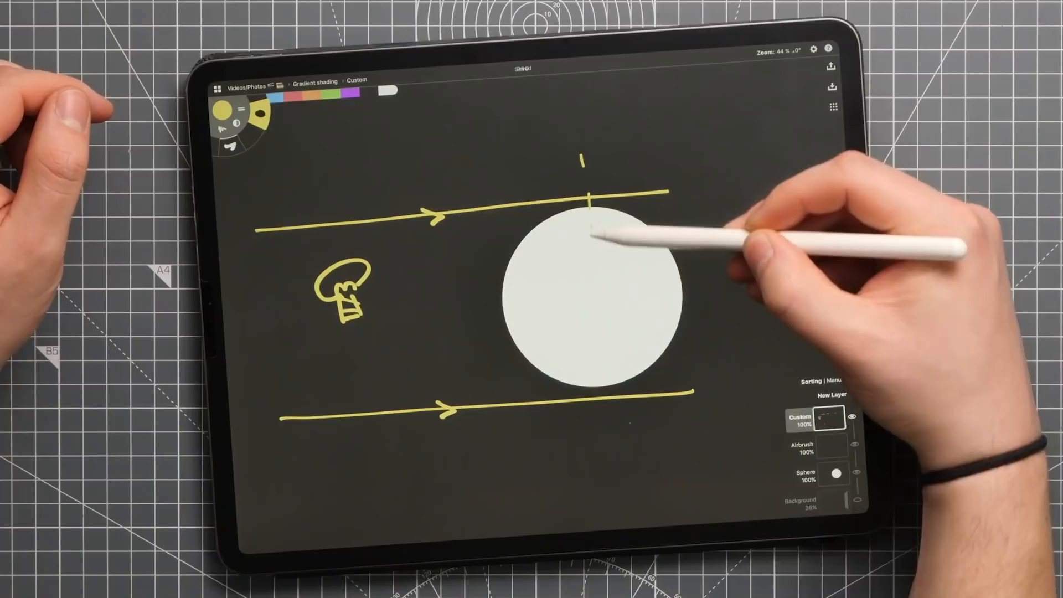
# - Draw a dashed vertical centre line through the sphere in yellow
pyautogui.moveTo(591, 197); pyautogui.dragTo(604, 417)
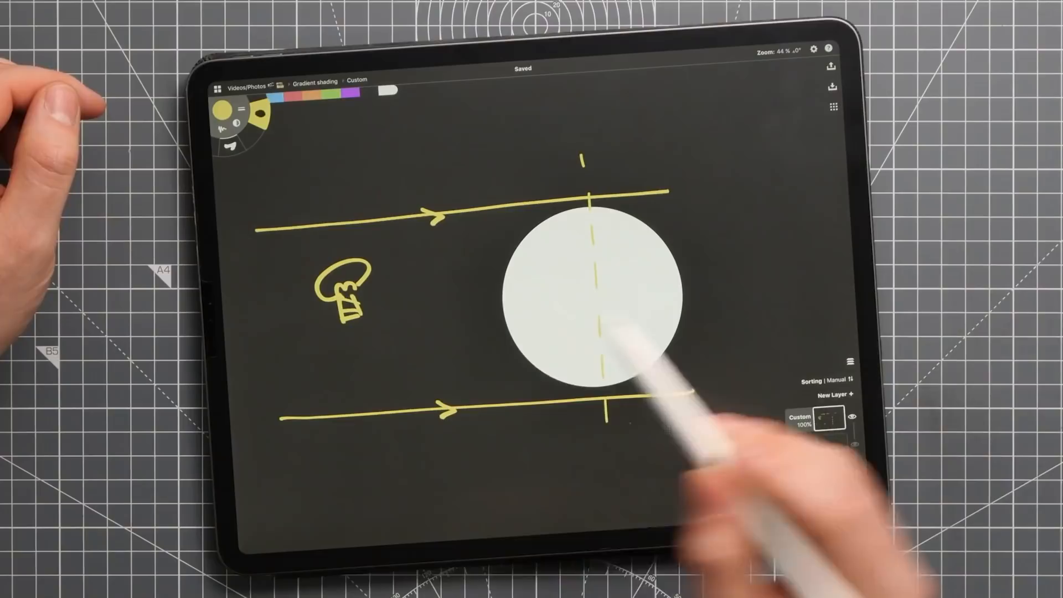
pyautogui.click(850, 360)
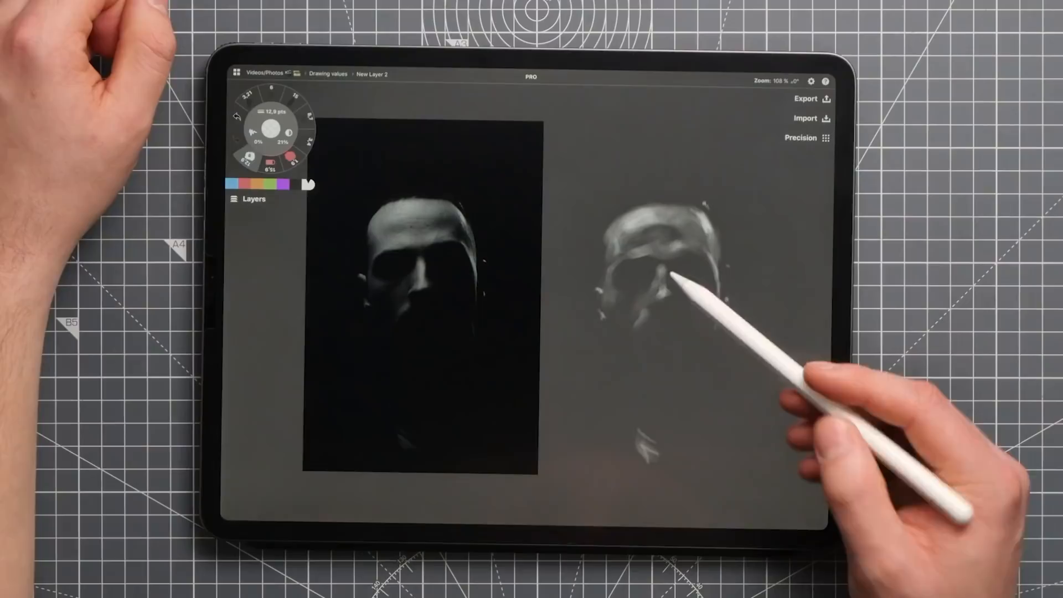
# - Brighten the lit areas around the head's eye socket in light grey
pyautogui.moveTo(677, 284); pyautogui.dragTo(678, 306)
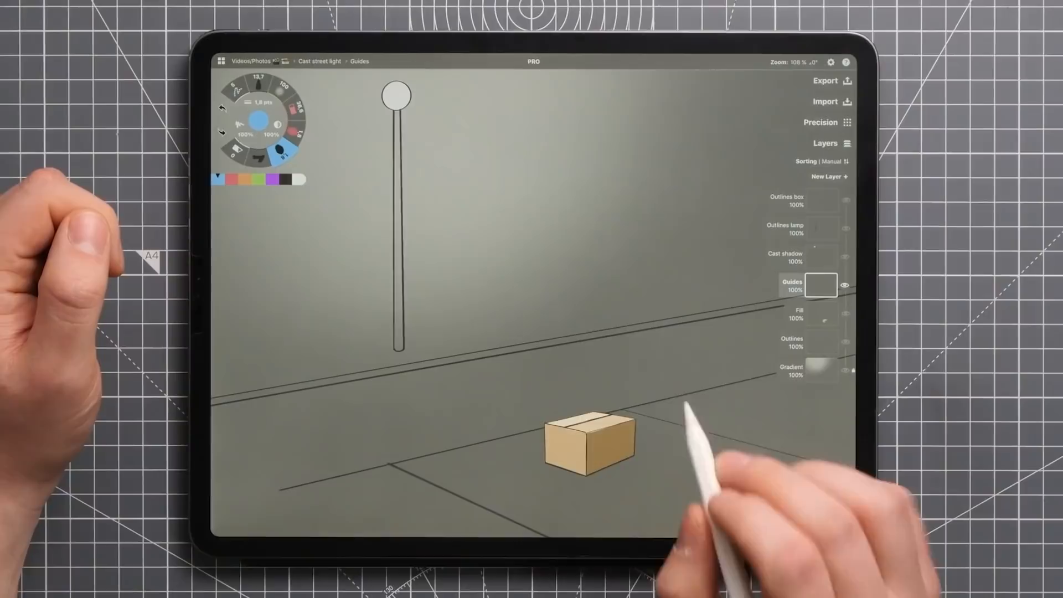
# - Move the lamp post close beside the box so both fill the view
pyautogui.moveTo(398, 93); pyautogui.dragTo(678, 475)
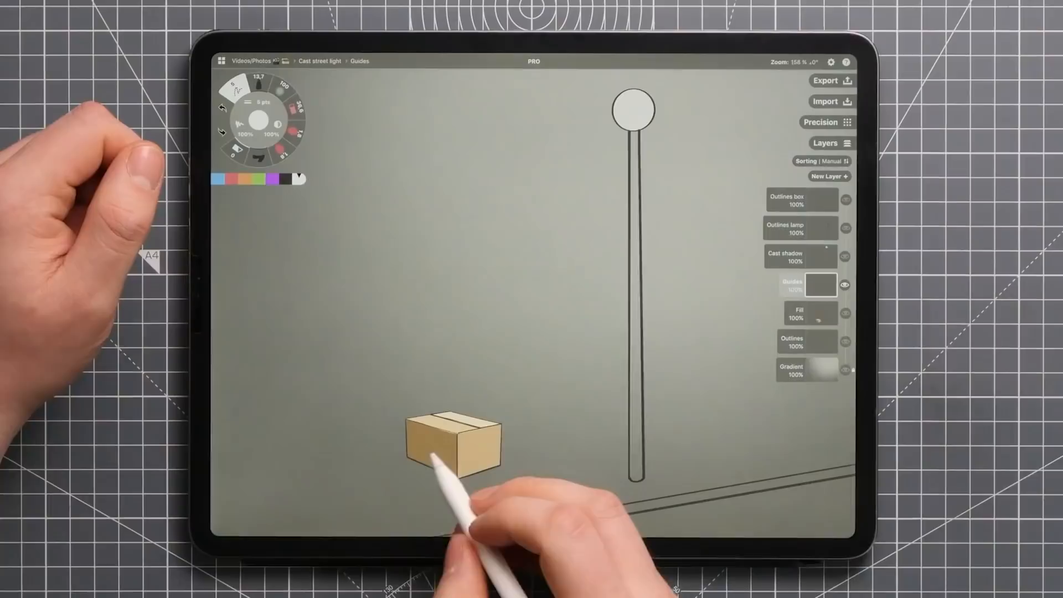
# - Draw a blue light ray from the lamp through the box's top corner, then switch to Cast sunlight
pyautogui.moveTo(434, 467); pyautogui.dragTo(475, 447)
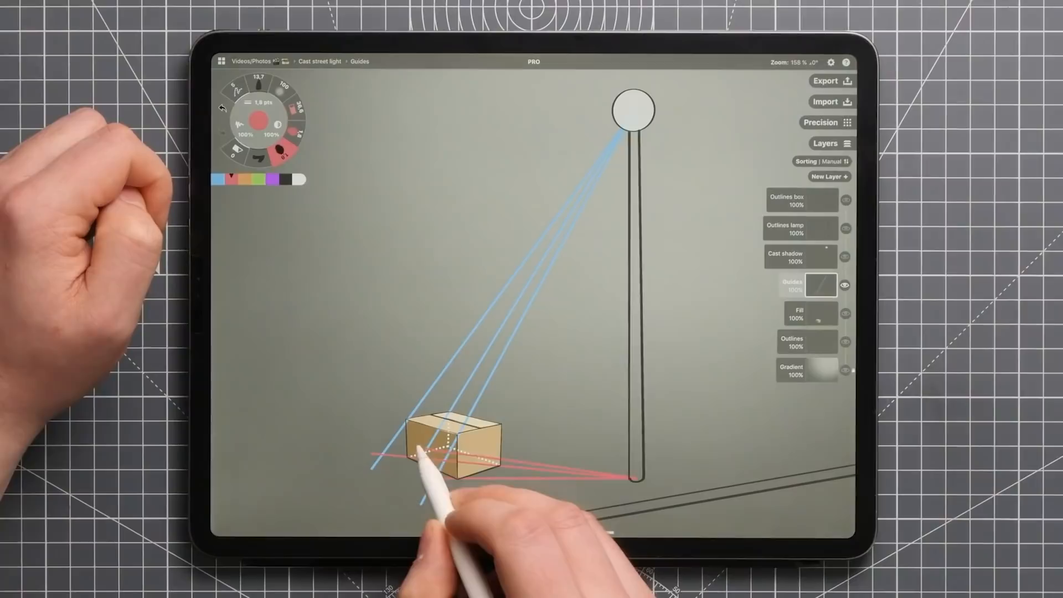
pyautogui.click(799, 257)
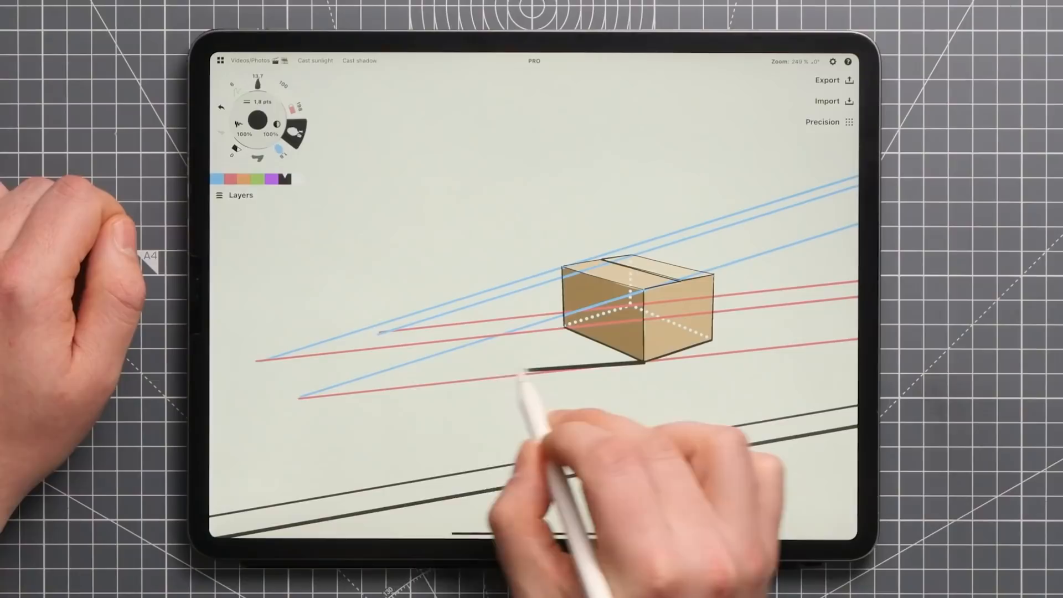
# - Trace the box's cast shadow outline along the guide intersections and hide the guides
pyautogui.moveTo(536, 370); pyautogui.dragTo(306, 399)
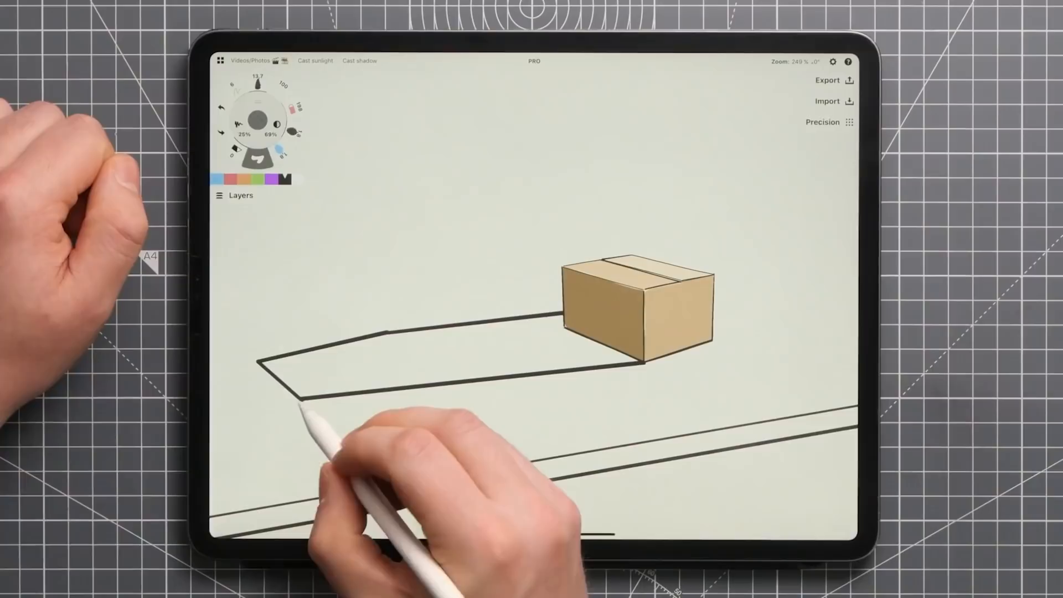
pyautogui.click(316, 59)
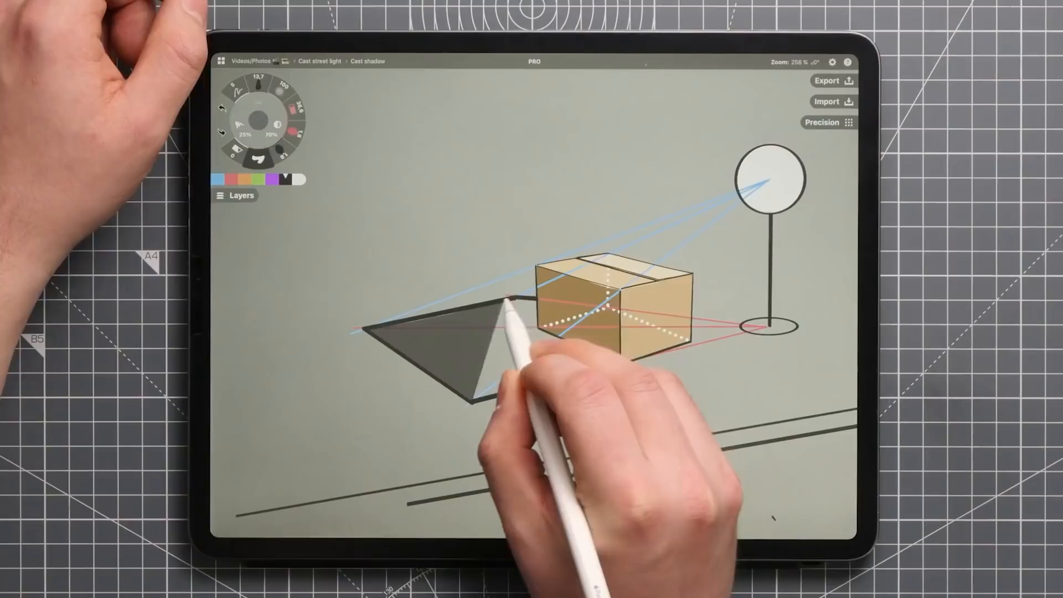